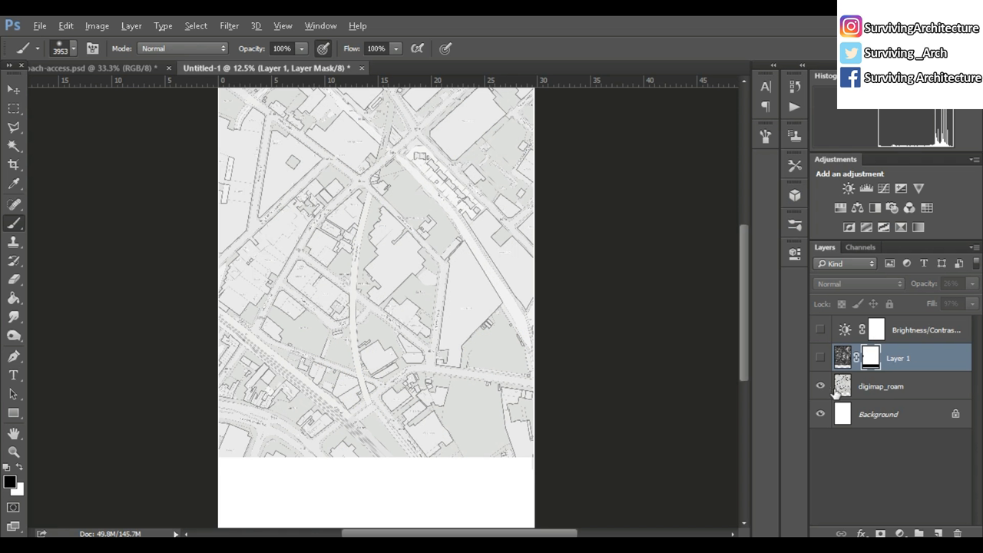
- Place the first point of the wide arc path across the wind map
{"action": "left_click", "coordinate": [820, 358]}
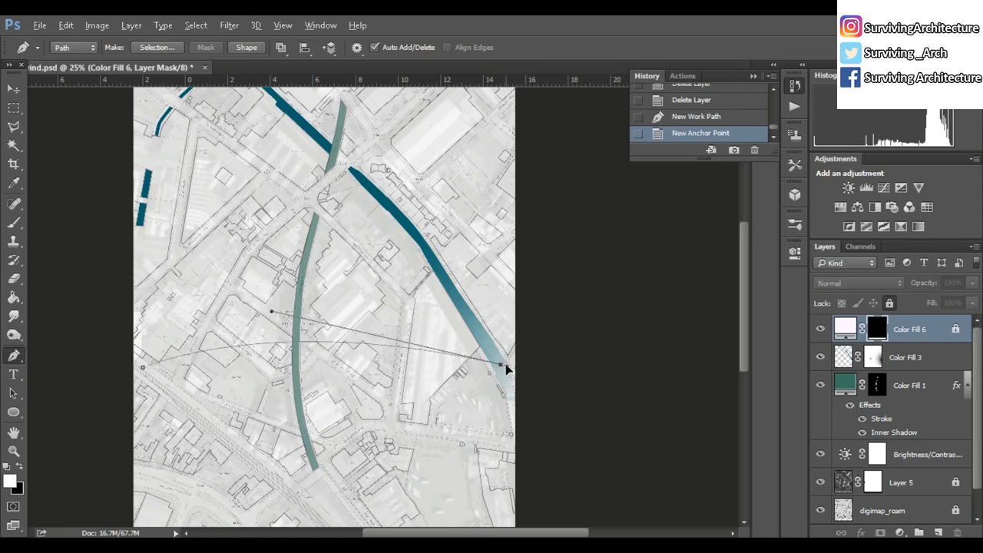
- Bend the arc path, convert it to a selection and fill it pale yellow
{"action": "left_click_drag", "start_coordinate": [503, 367], "coordinate": [418, 469]}
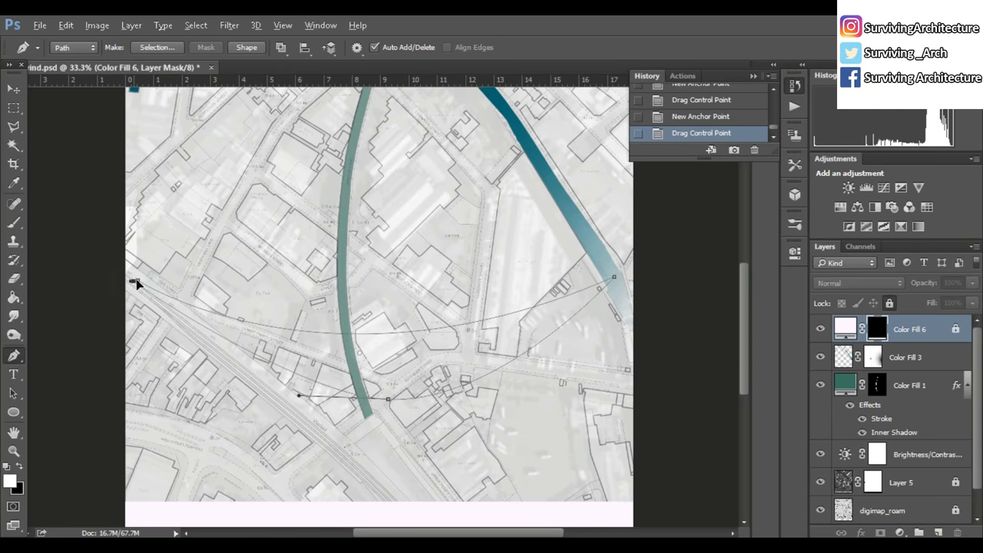
{"action": "right_click", "coordinate": [138, 284]}
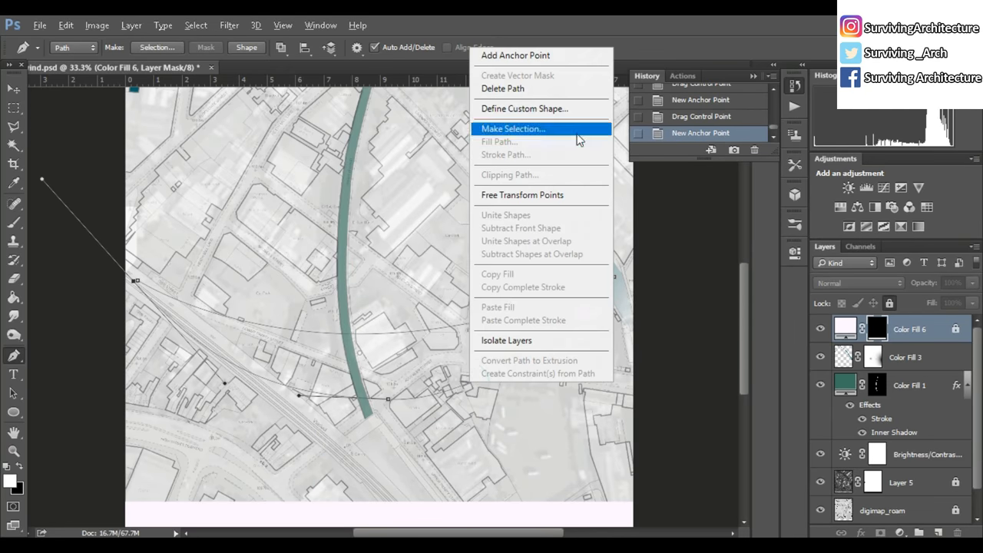
{"action": "left_click", "coordinate": [513, 128]}
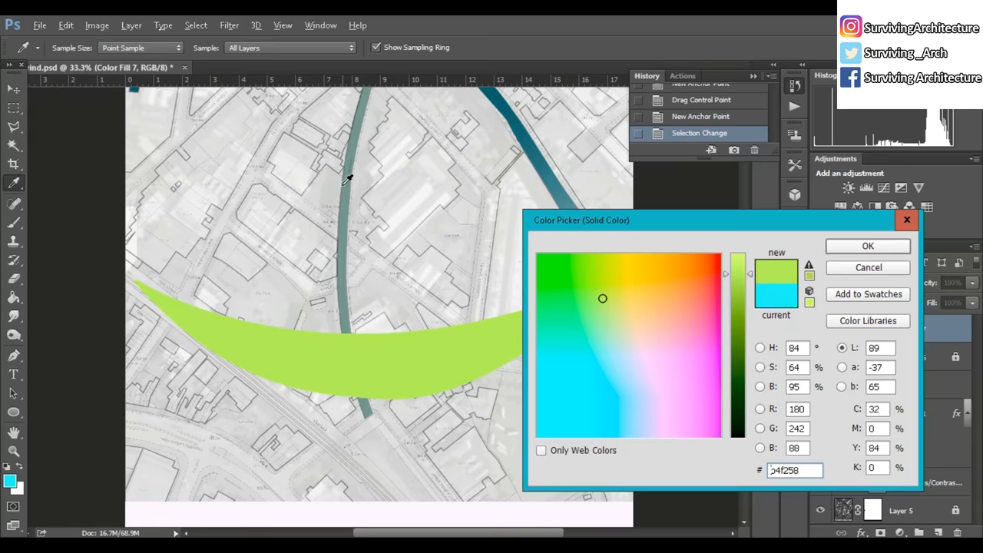
{"action": "left_click", "coordinate": [630, 316]}
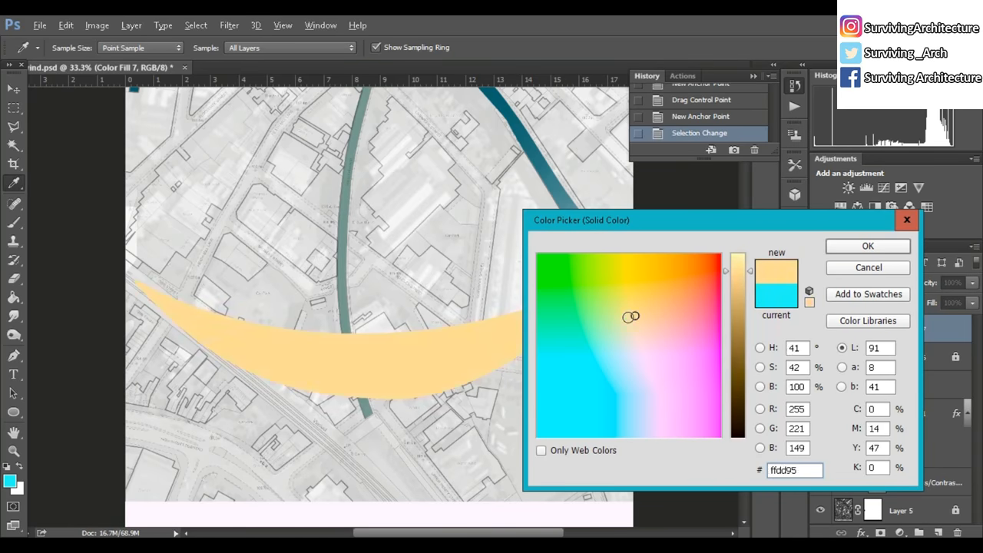
{"action": "left_click", "coordinate": [867, 246]}
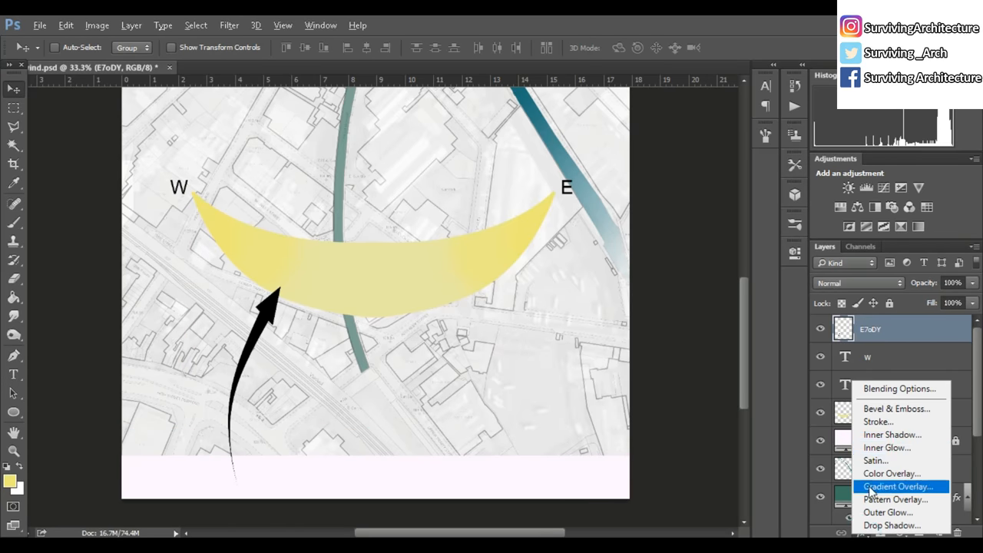
- Add a gradient overlay to the arrow and type the label 'Winter Wind'
{"action": "left_click", "coordinate": [891, 473]}
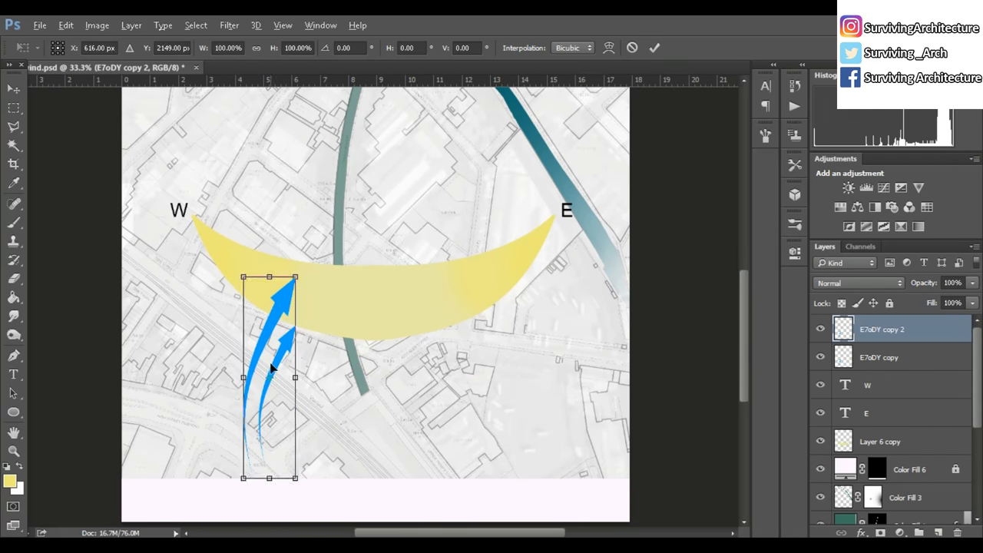
{"action": "type", "text": "Winter Wind"}
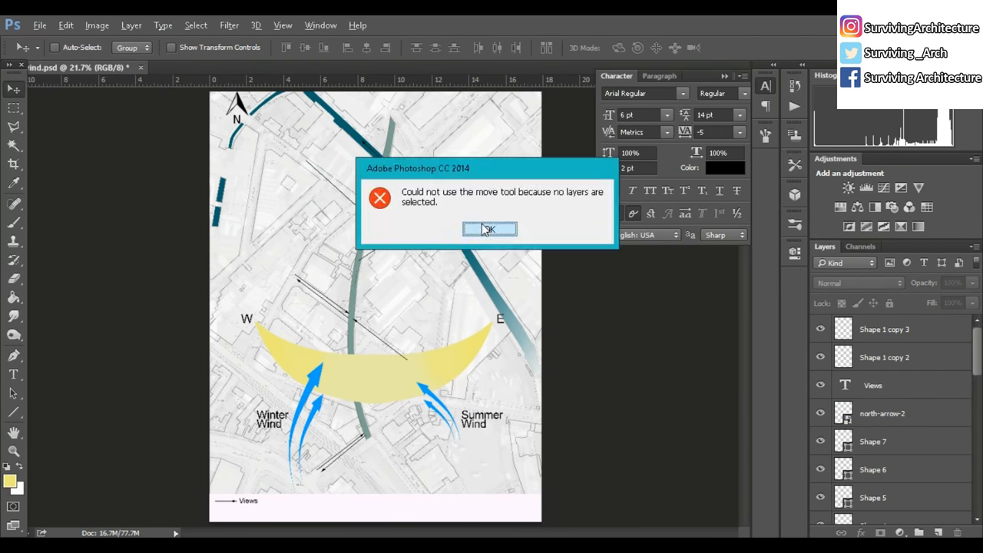
- Dismiss the warning message shown over the permeability diagram
{"action": "left_click", "coordinate": [489, 229]}
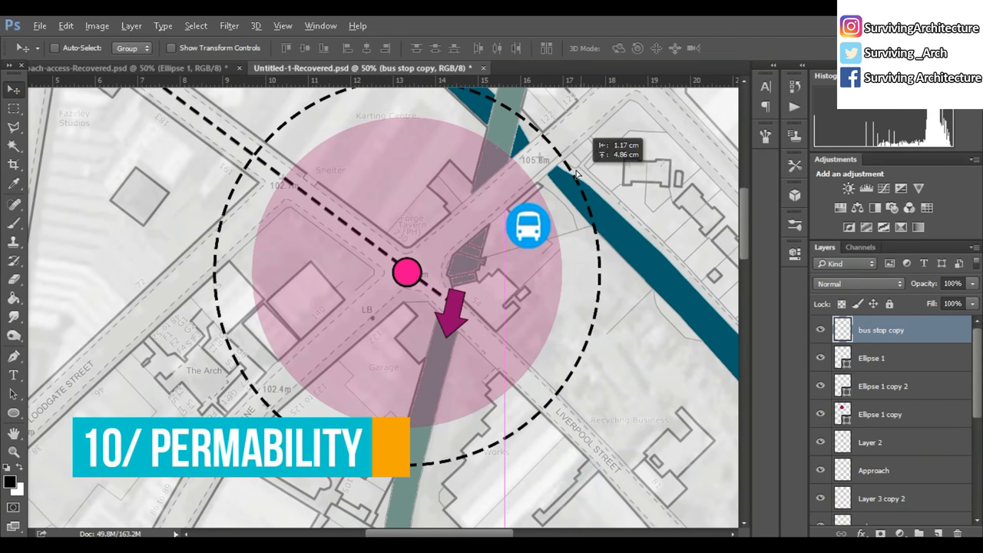
- Drag the Google Maps view around the Willenhall WV13 postcode area
{"action": "left_click_drag", "start_coordinate": [528, 225], "coordinate": [497, 219]}
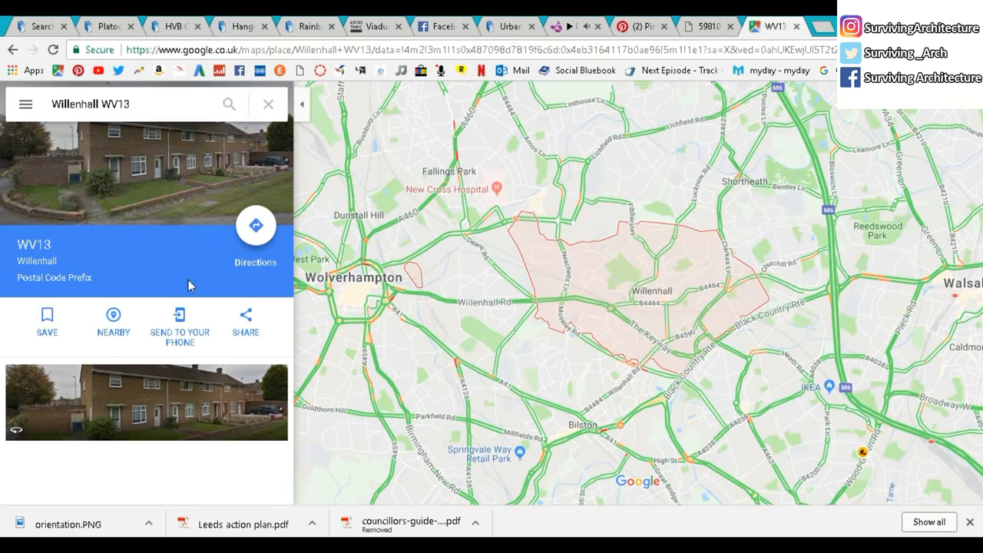
- Search 'digb', go to Digbeth, Birmingham, and switch to satellite imagery
{"action": "type", "text": "digb"}
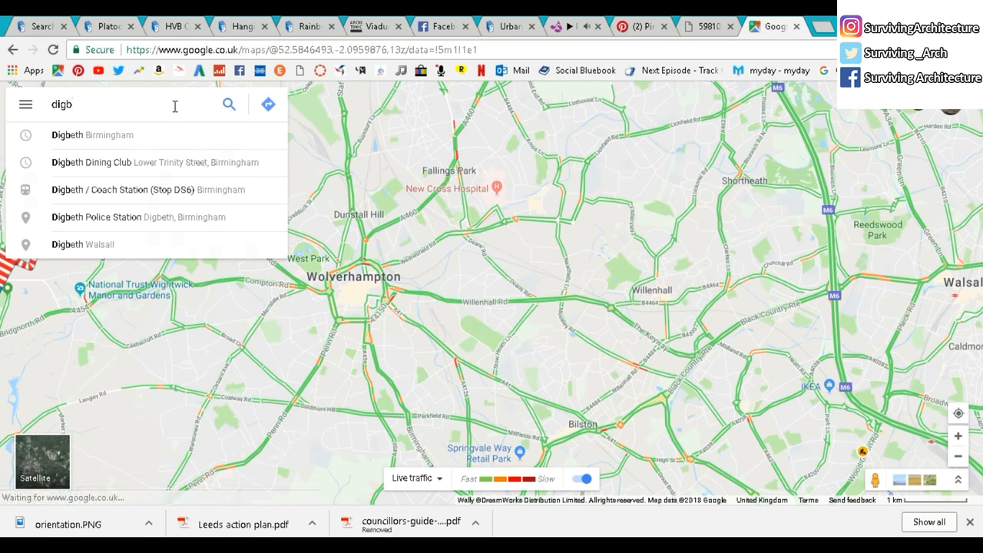
{"action": "left_click", "coordinate": [92, 135]}
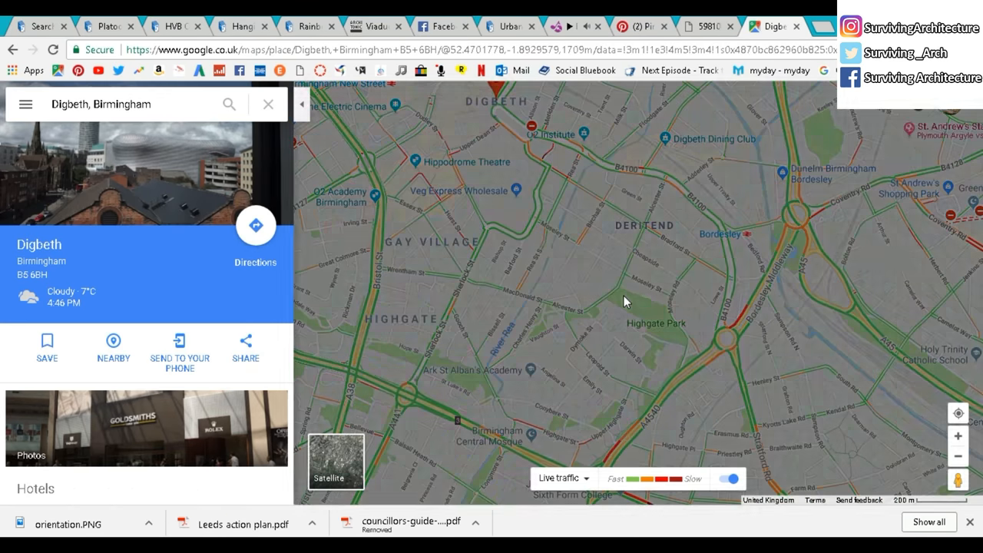
{"action": "left_click", "coordinate": [336, 460]}
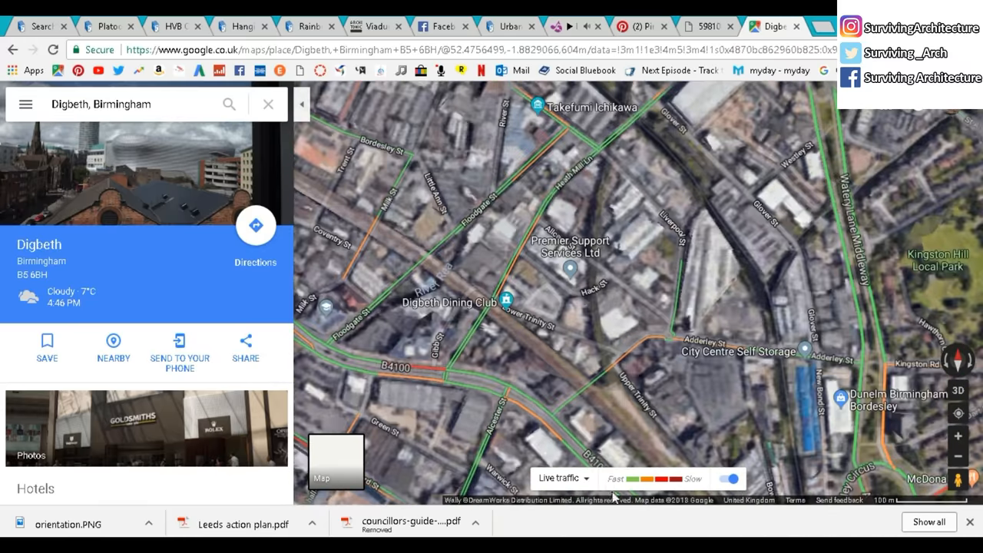
{"action": "left_click", "coordinate": [563, 478]}
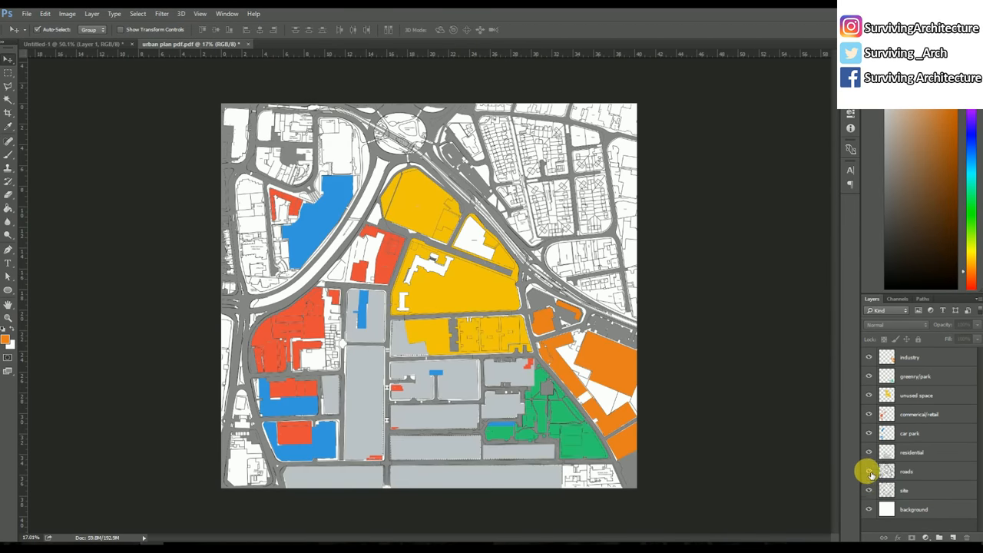
- Click in the Photoshop noise map with its red concentric-ring hotspots
{"action": "left_click", "coordinate": [869, 471]}
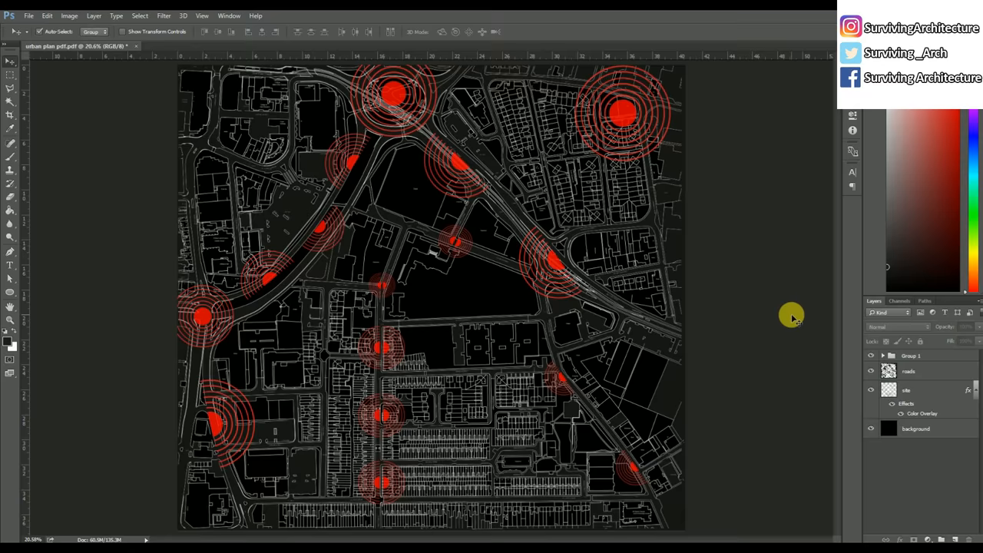
- Rename the circles group and add the title 'NOISE LEVEL DIAGRAM'
{"action": "right_click", "coordinate": [910, 355]}
{"action": "type", "text": "radar g"}
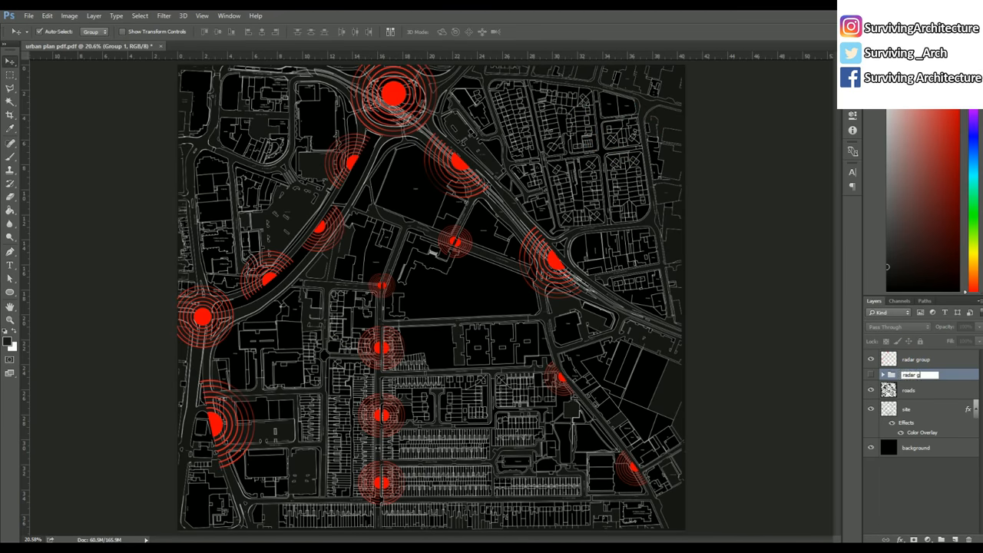
{"action": "type", "text": "NOISE LEVEL"}
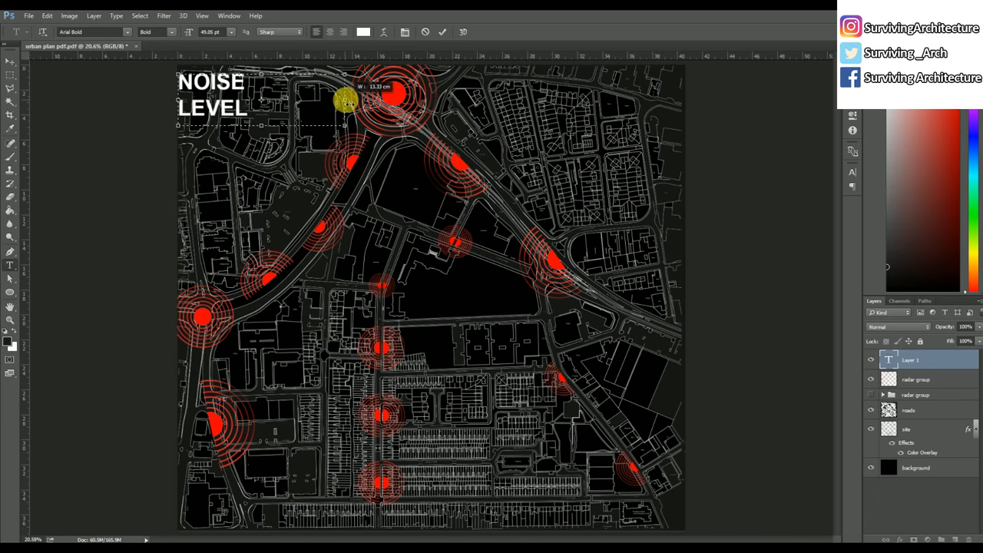
{"action": "type", "text": "DIAGRAM"}
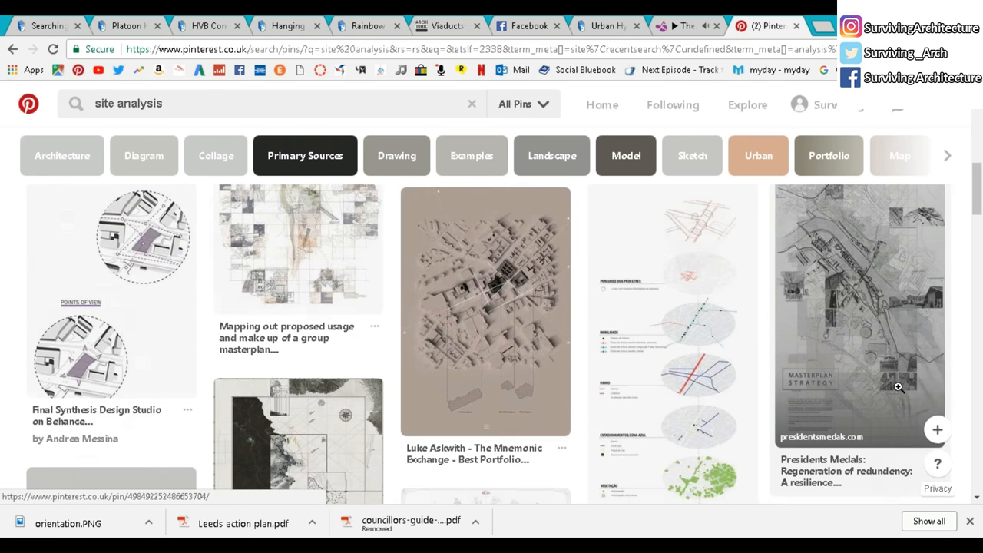
- Scroll through more site analysis pins, open one, and return to the results
{"action": "scroll", "scroll_direction": "down", "scroll_amount": 3}
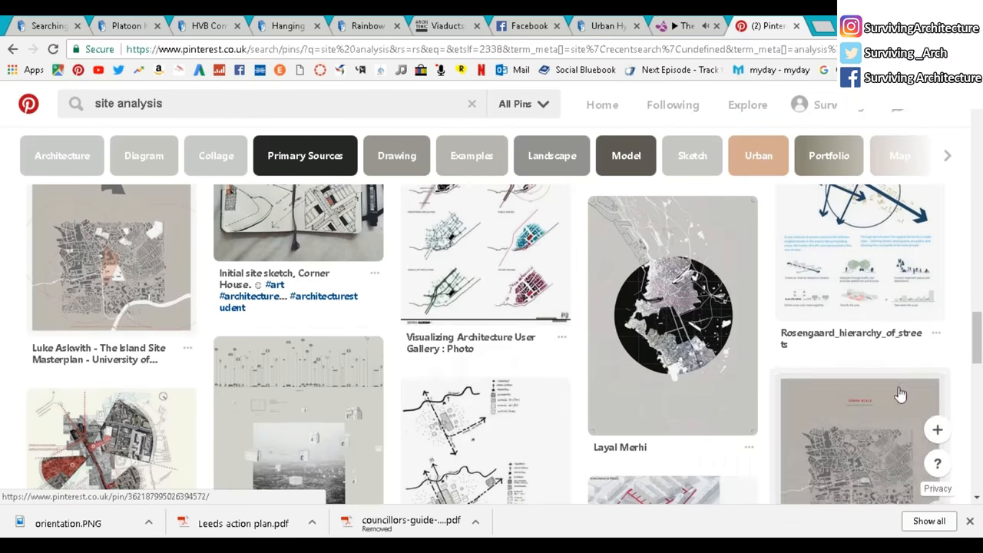
{"action": "scroll", "scroll_direction": "down", "scroll_amount": 3}
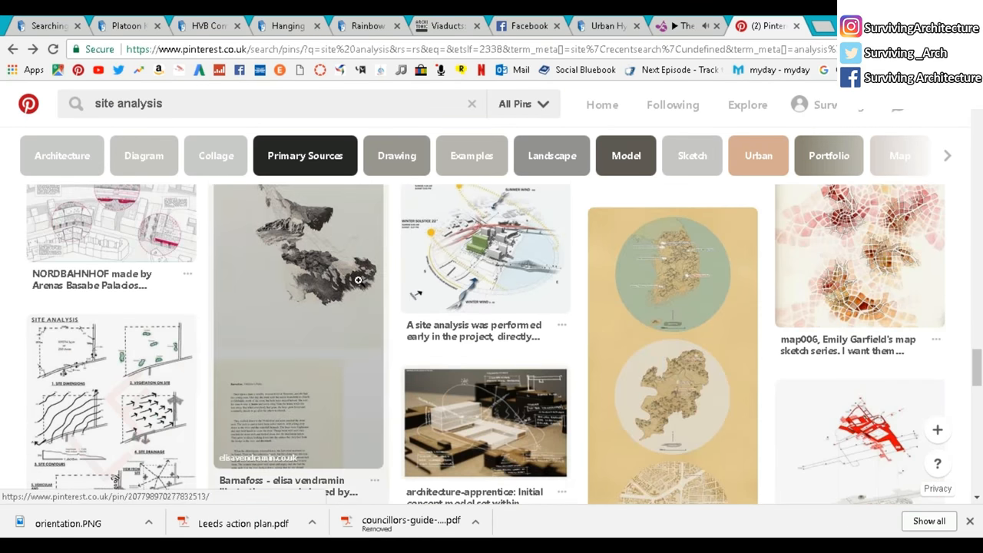
{"action": "scroll", "scroll_direction": "down", "scroll_amount": 3}
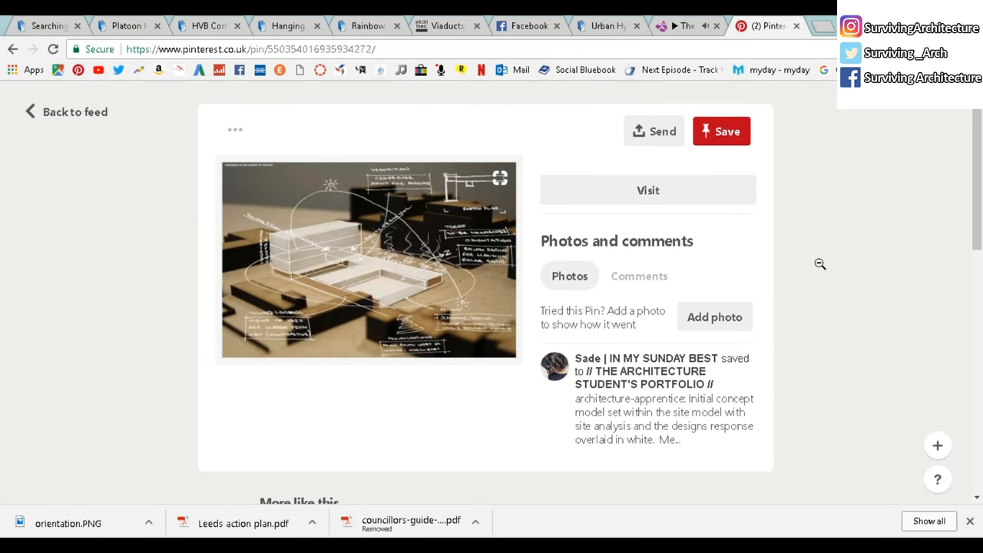
{"action": "left_click", "coordinate": [31, 112]}
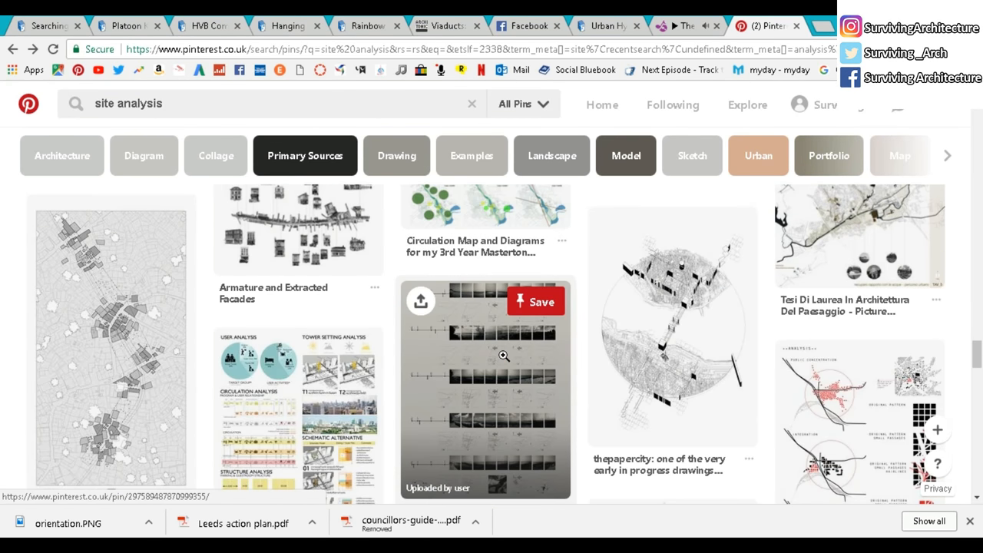
{"action": "scroll", "scroll_direction": "down", "scroll_amount": 3}
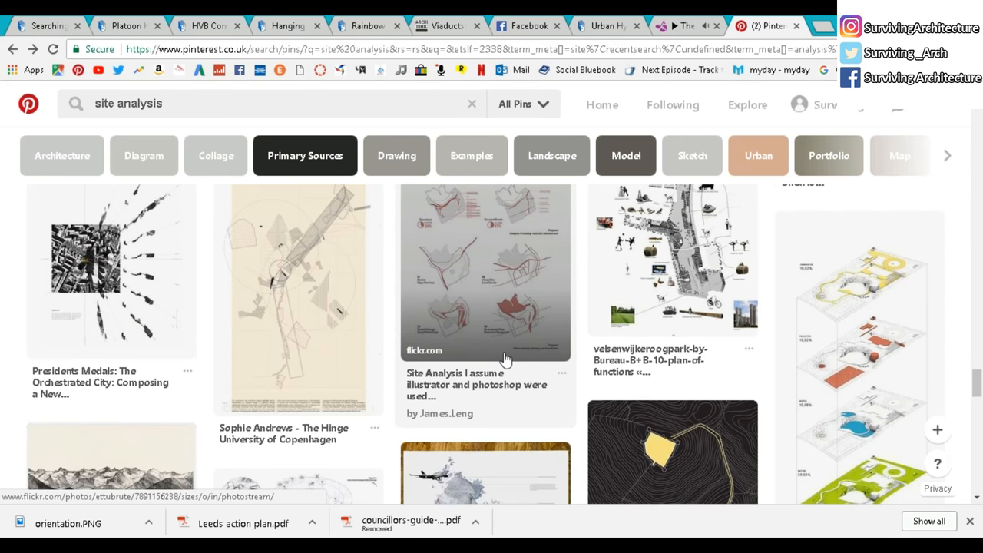